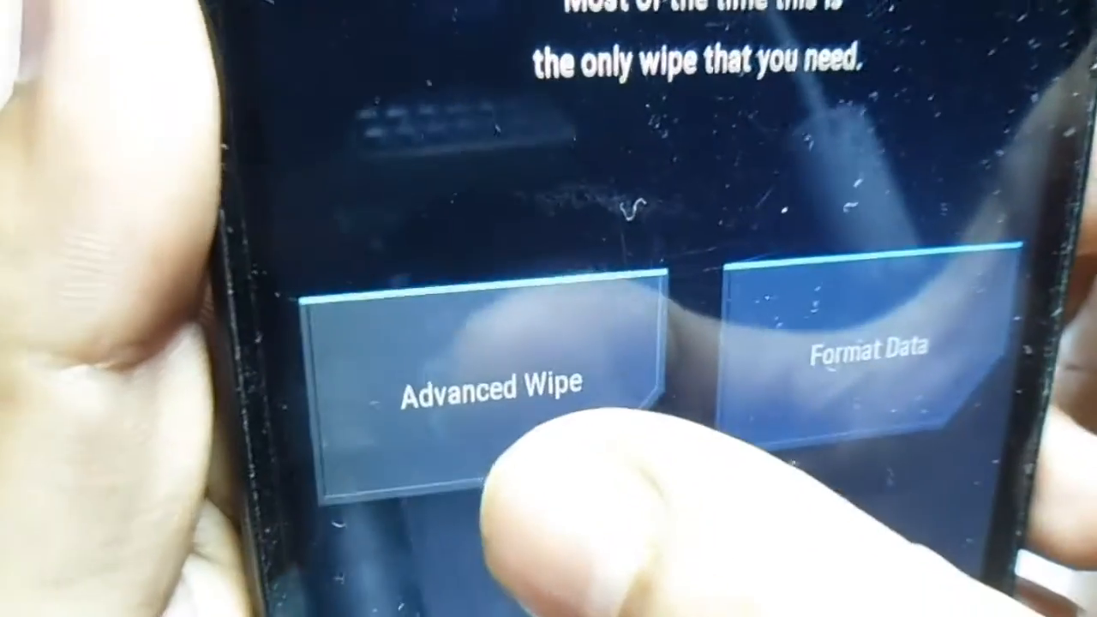
# Bring up Advanced Wipe from TWRP's Wipe screen.
pyautogui.click(489, 386)
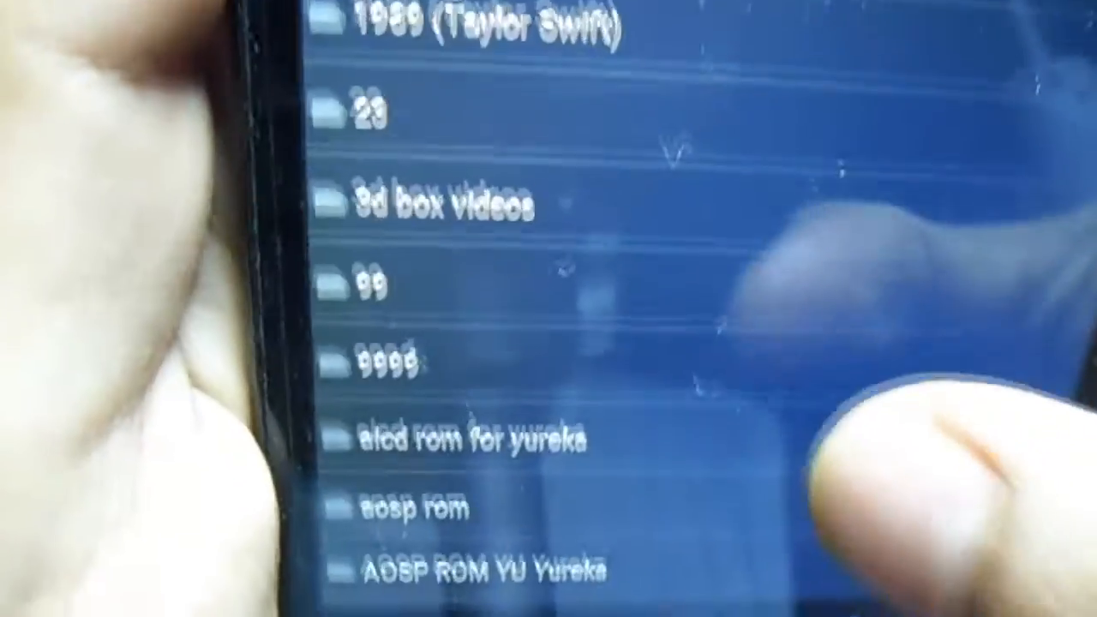
# Select the aosp_tomato_marsh ROM zip from the AOSP ROM folder for installation.
pyautogui.scroll(-3)
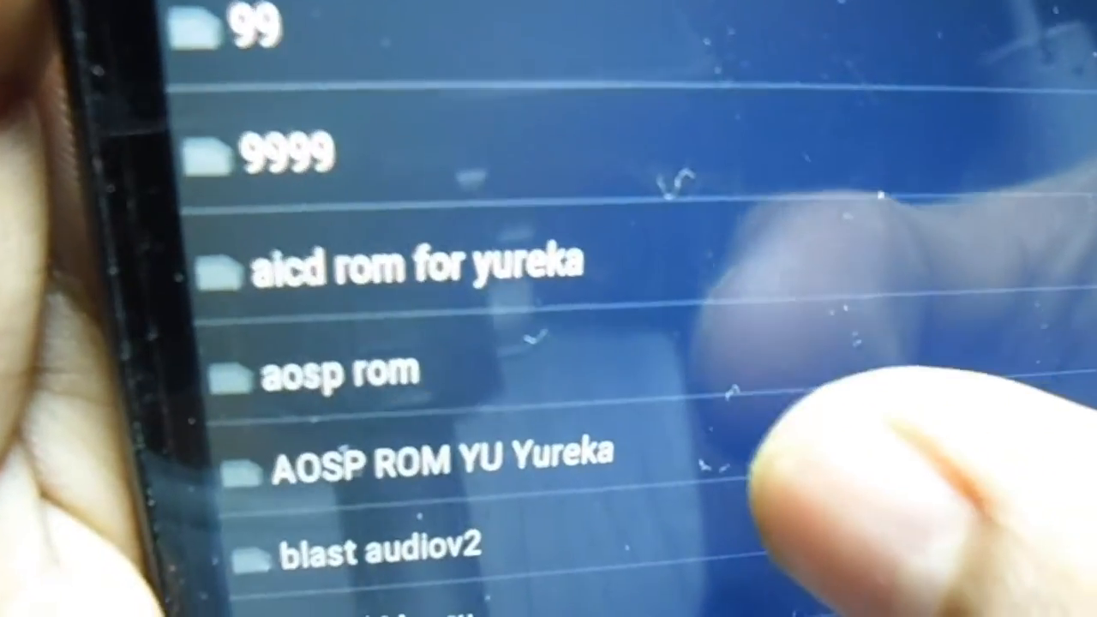
pyautogui.click(428, 454)
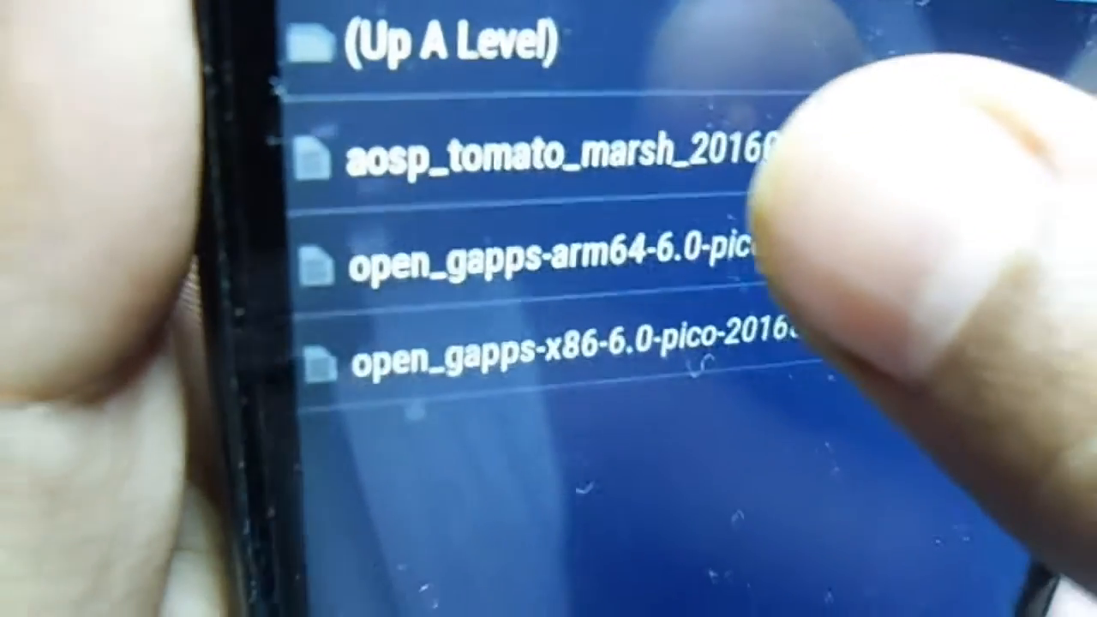
pyautogui.click(557, 257)
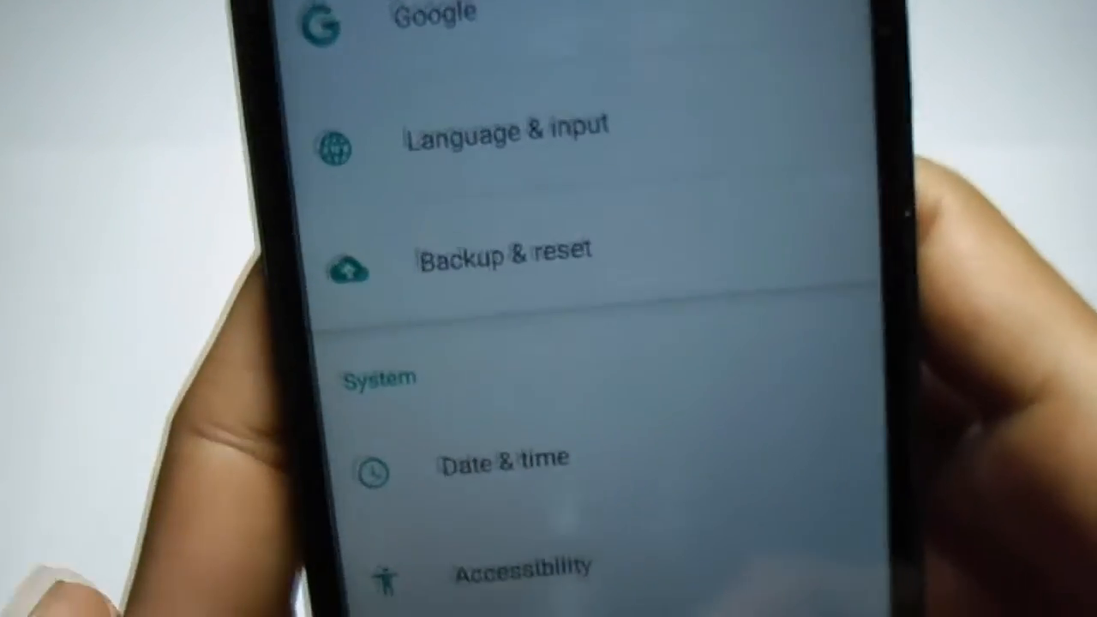
# Go to About phone in the System section of Settings.
pyautogui.scroll(-3)
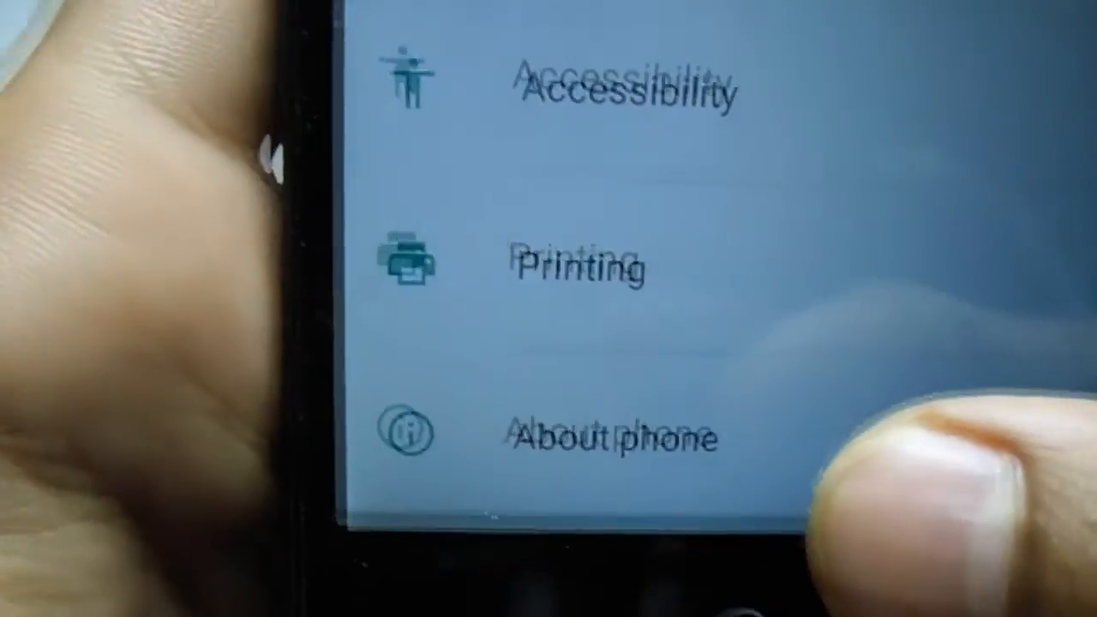
pyautogui.click(600, 435)
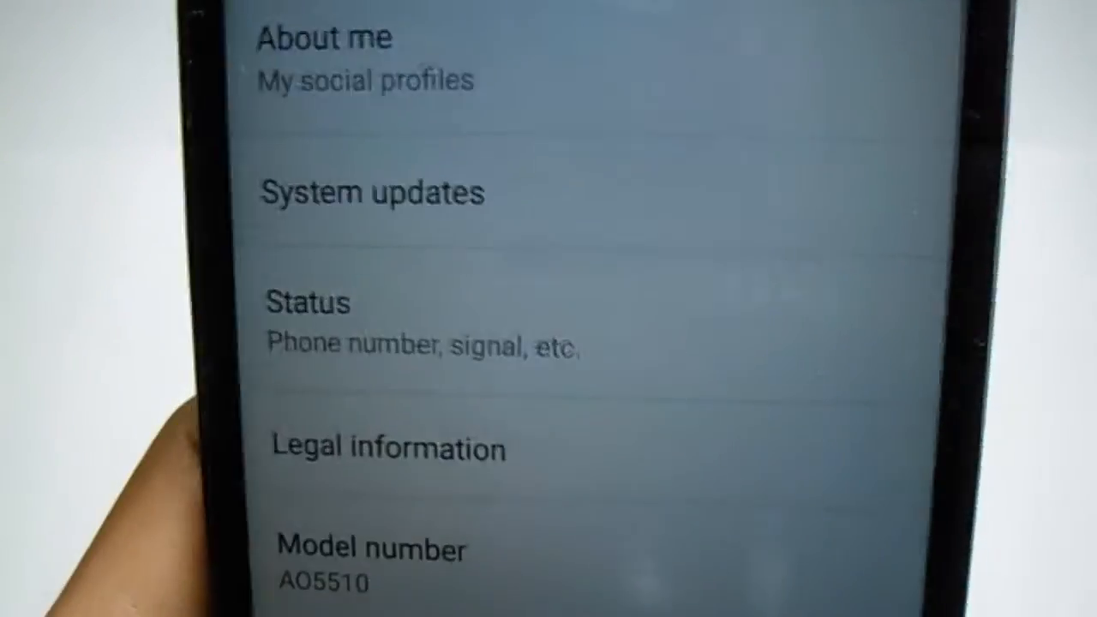
# Review the About phone details including model number AO5510.
pyautogui.scroll(3)
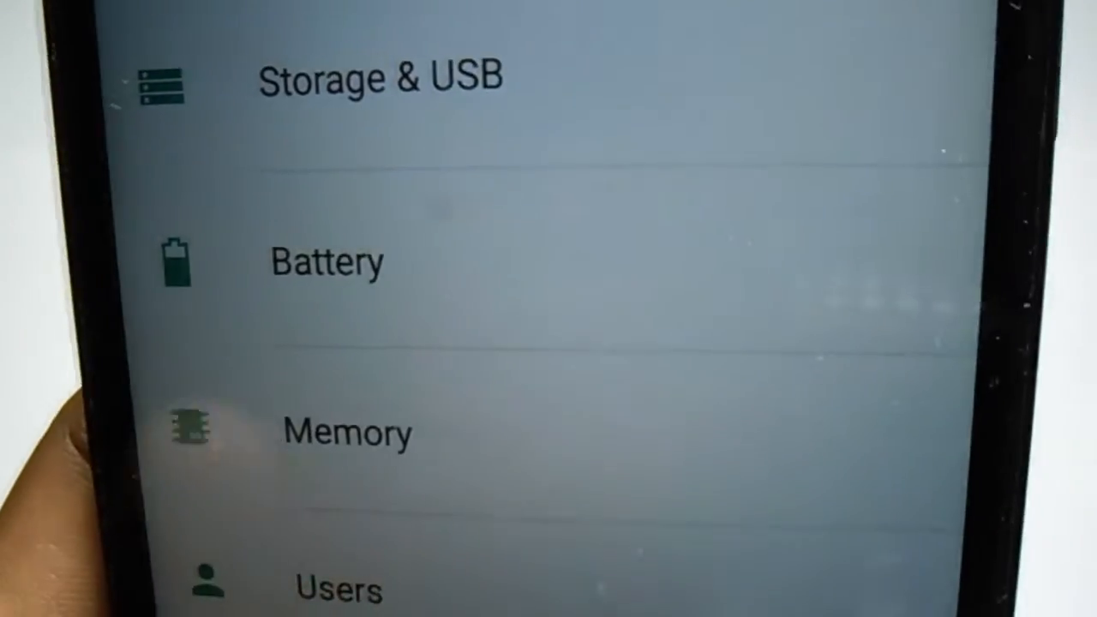